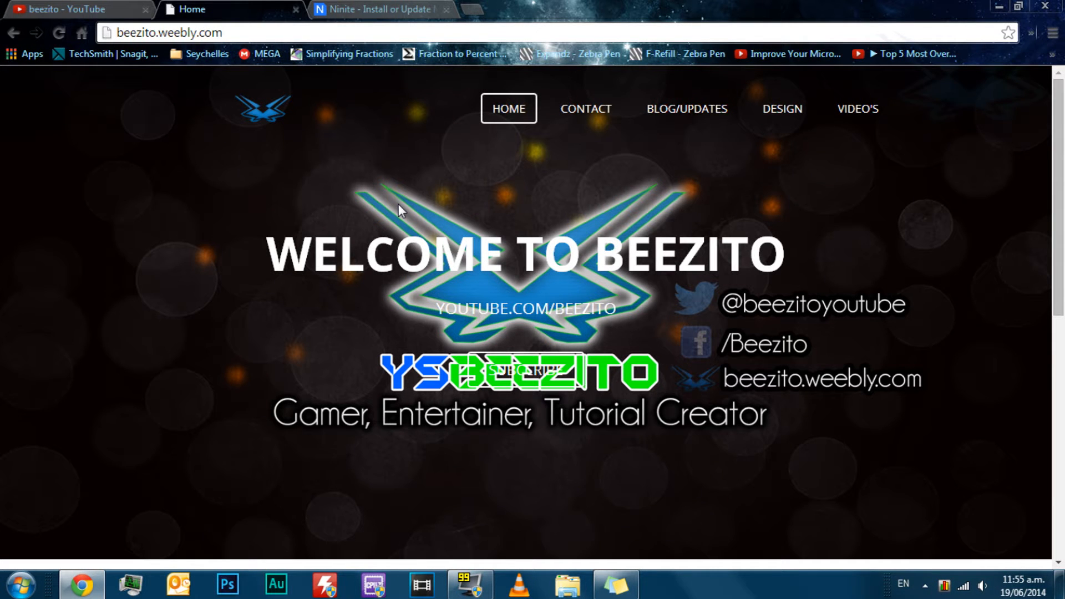
mouse_move(369, 350)
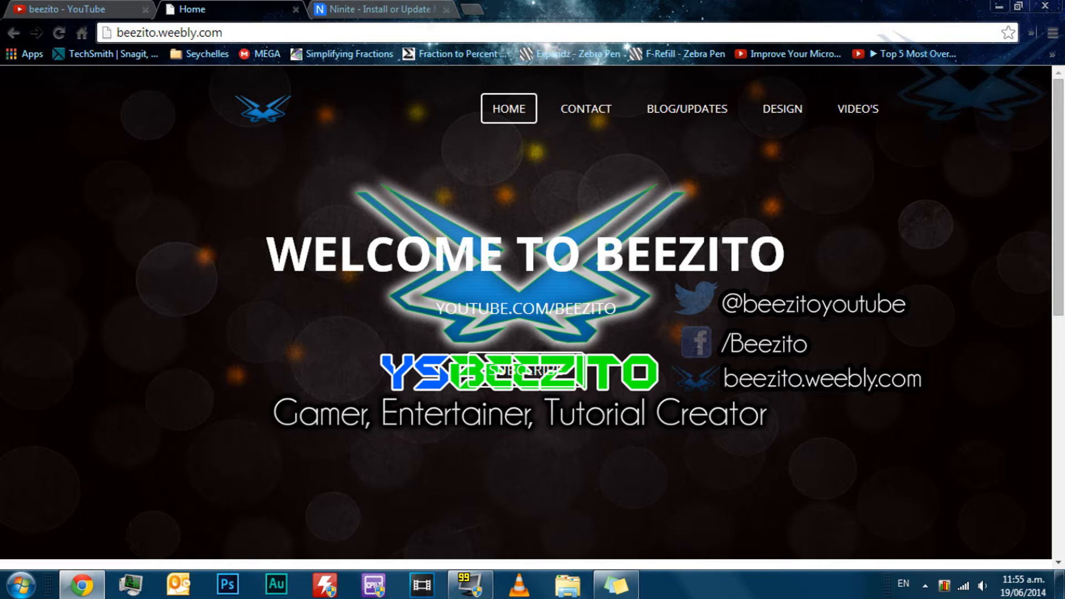
mouse_move(381, 10)
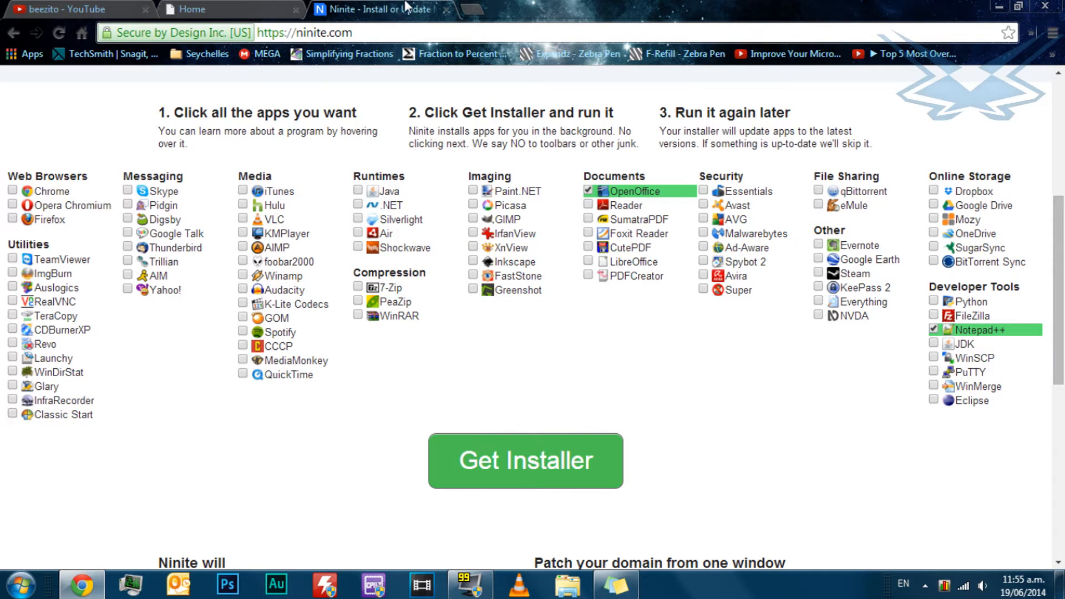
- Download the Ninite installer bundling Notepad++ and OpenOffice
left_click(524, 460)
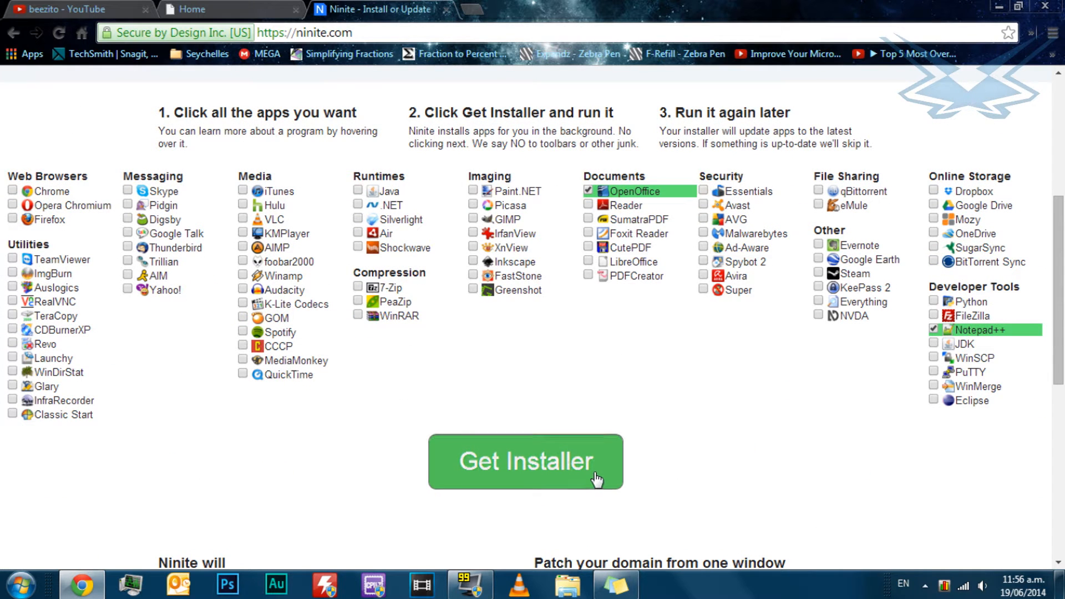
left_click(524, 461)
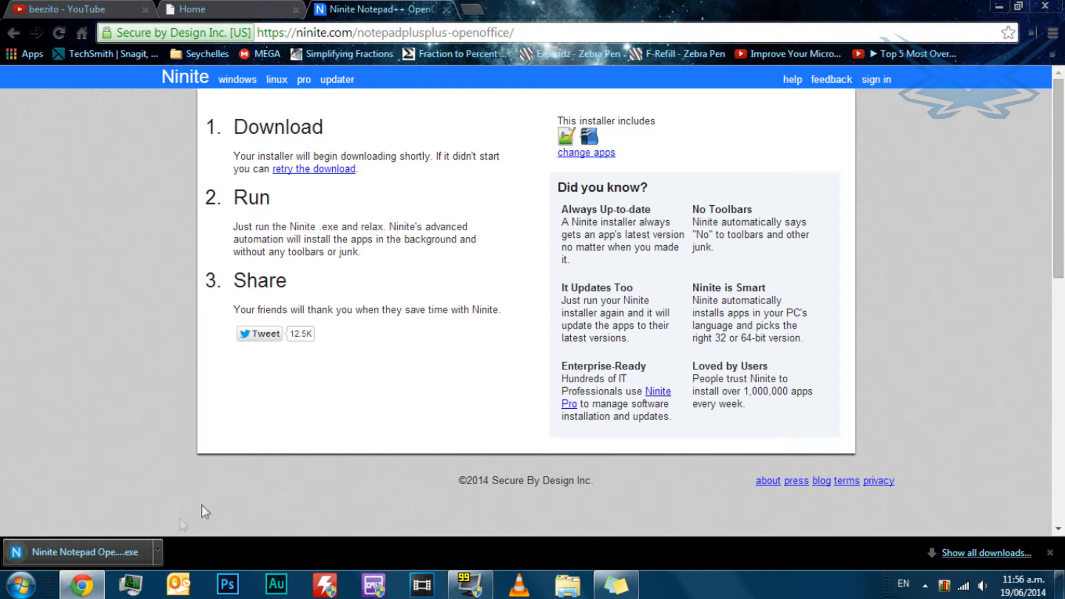
- Launch the downloaded Ninite installer and accept the security warning to run it
left_click(78, 552)
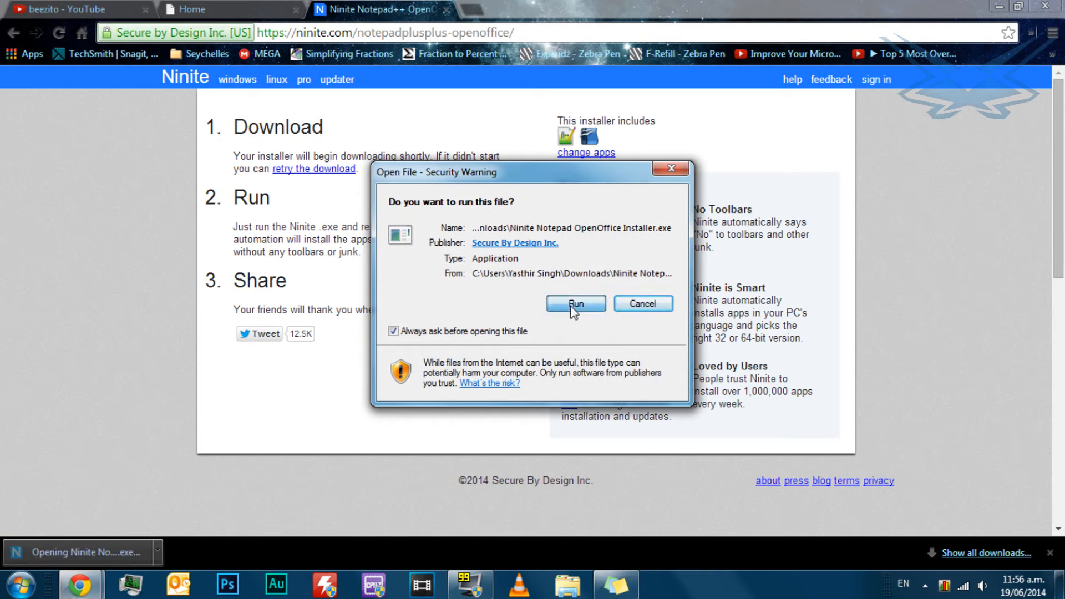
left_click(575, 303)
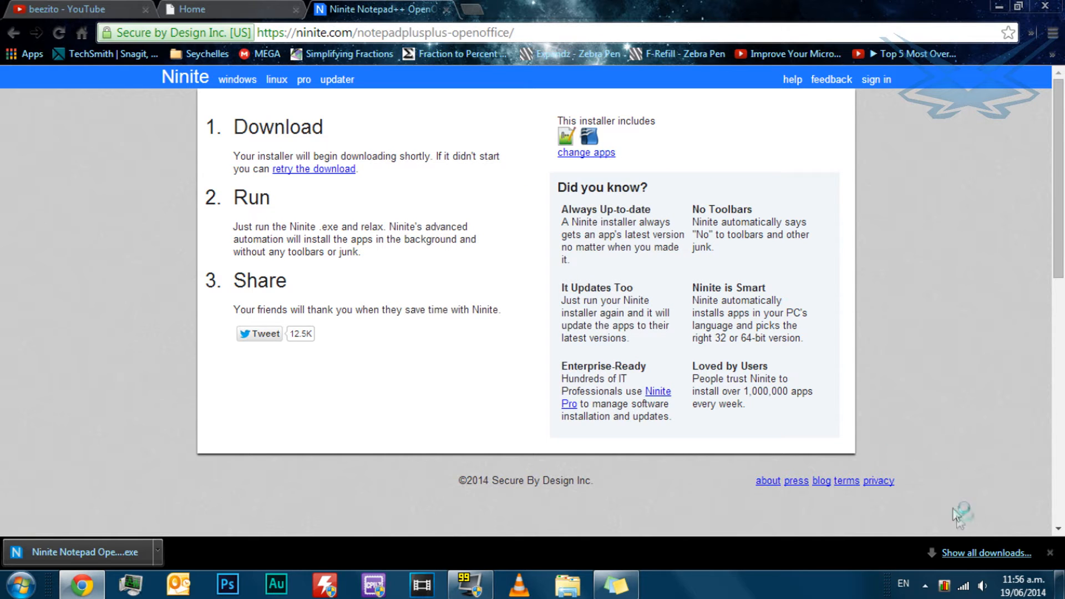
mouse_move(828, 334)
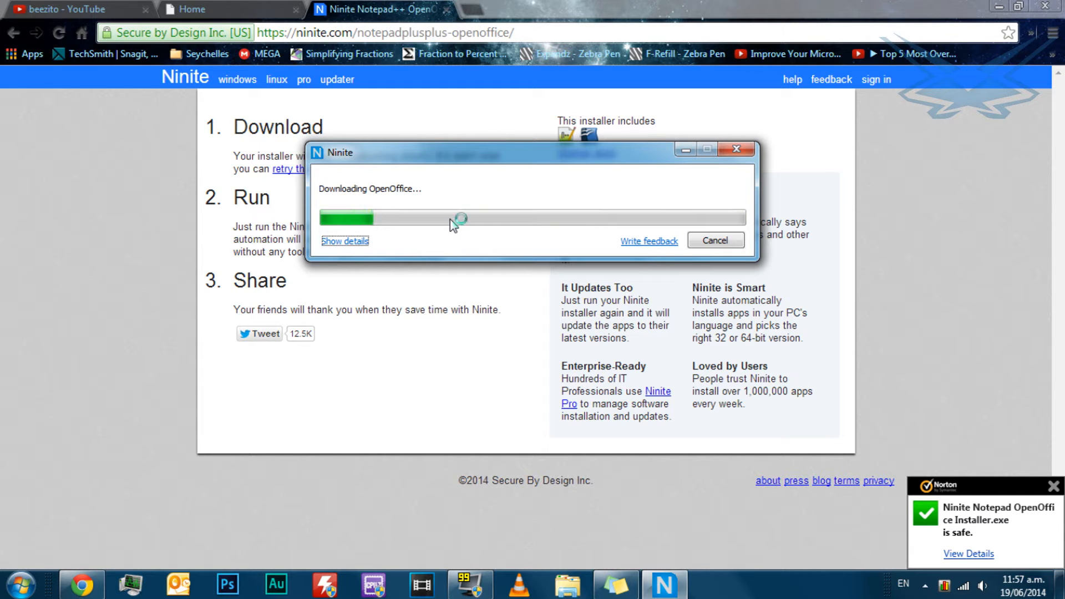
mouse_move(489, 202)
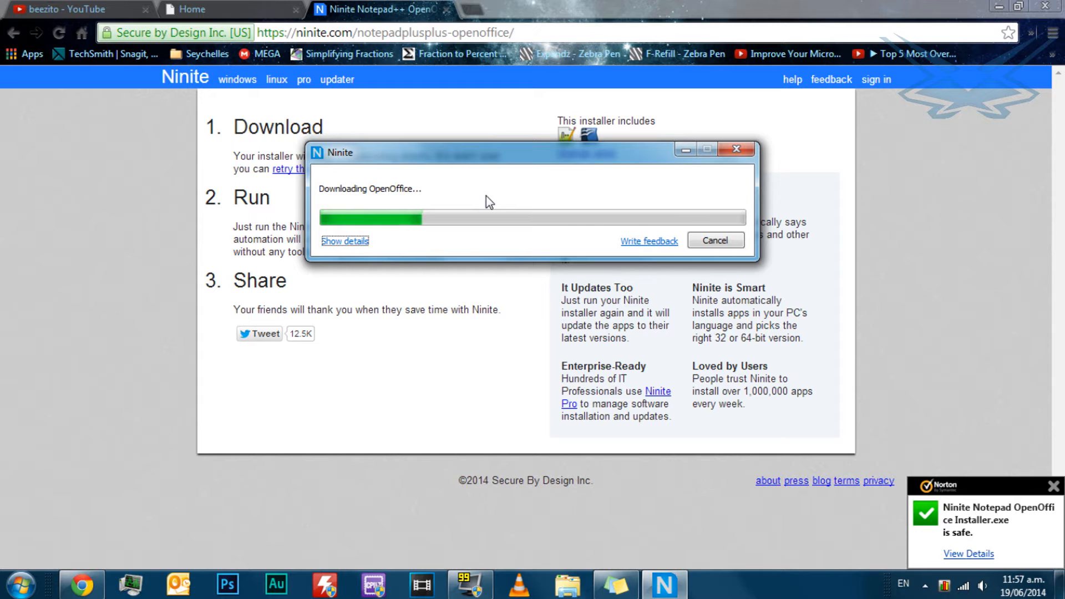
- Switch Chrome to the Beezito Home tab while OpenOffice downloads
left_click(228, 9)
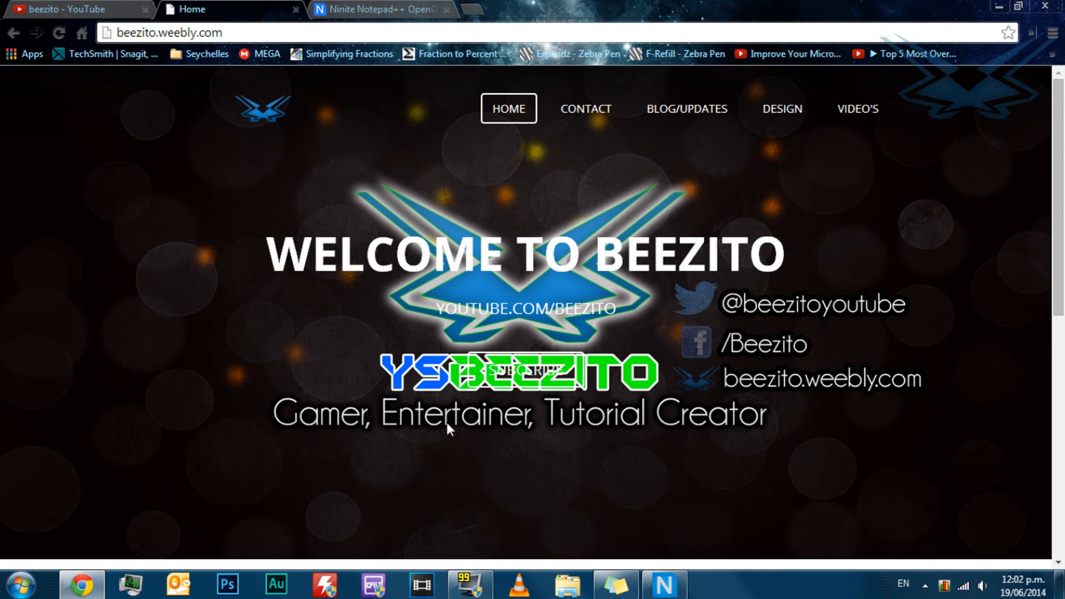
mouse_move(690, 490)
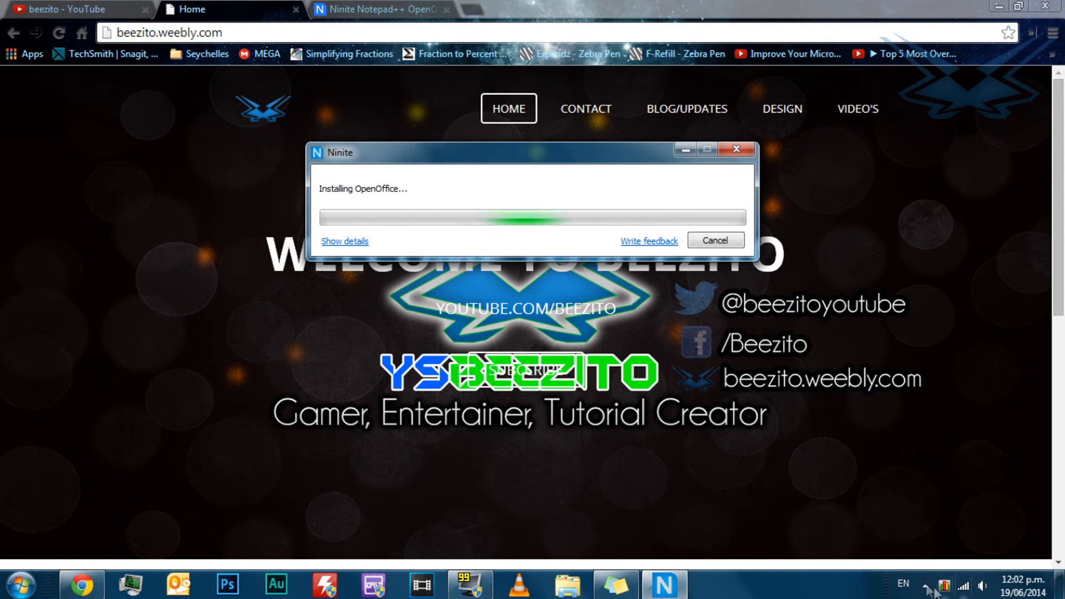
- Hide the Ninite window and open the Start menu to launch Notepad++
left_click(922, 585)
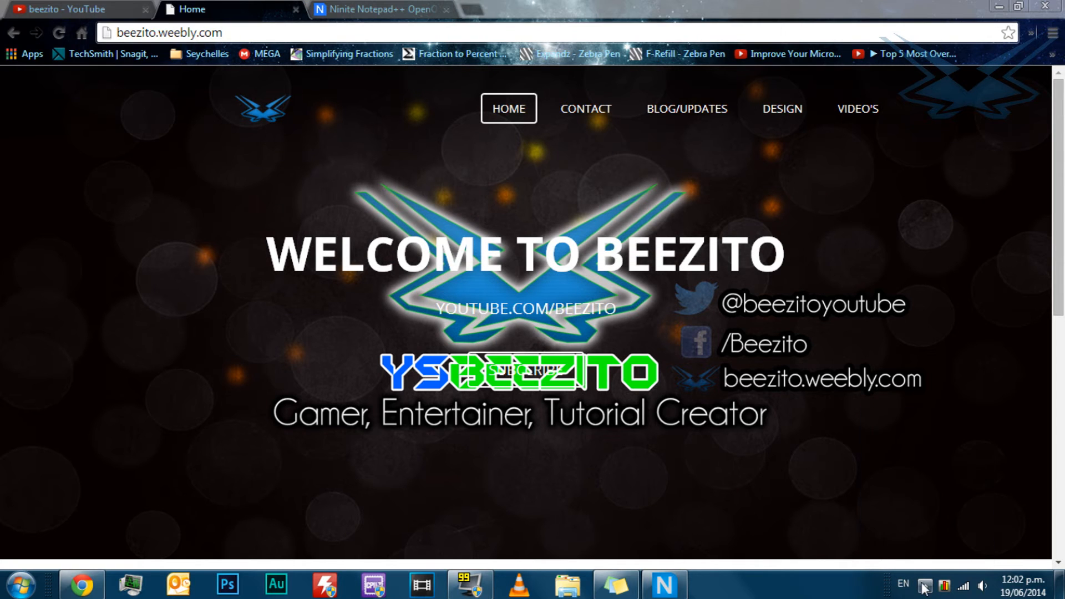
mouse_move(17, 584)
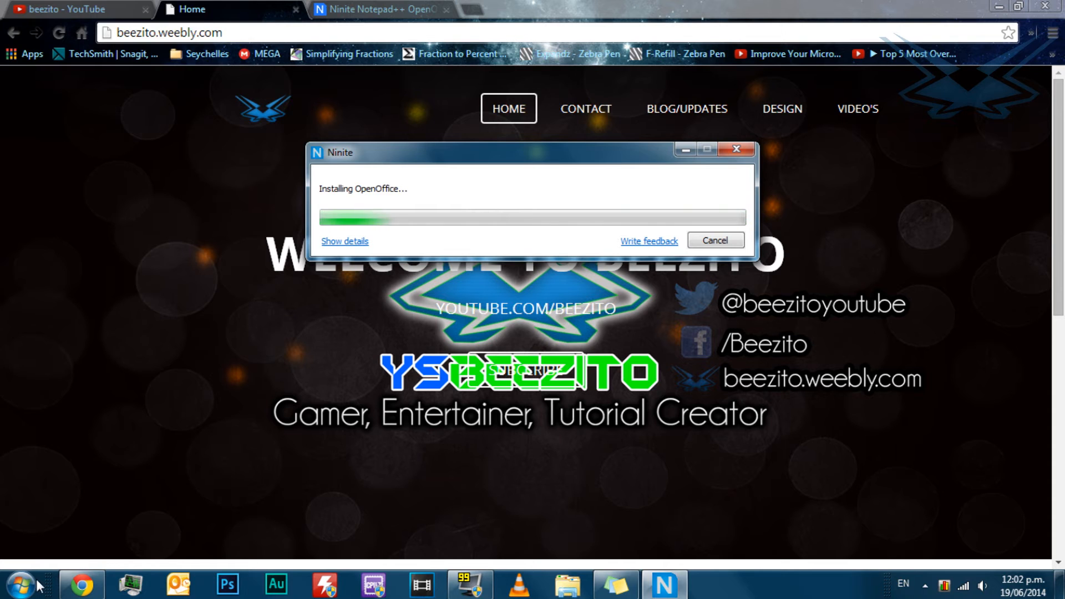
left_click(20, 583)
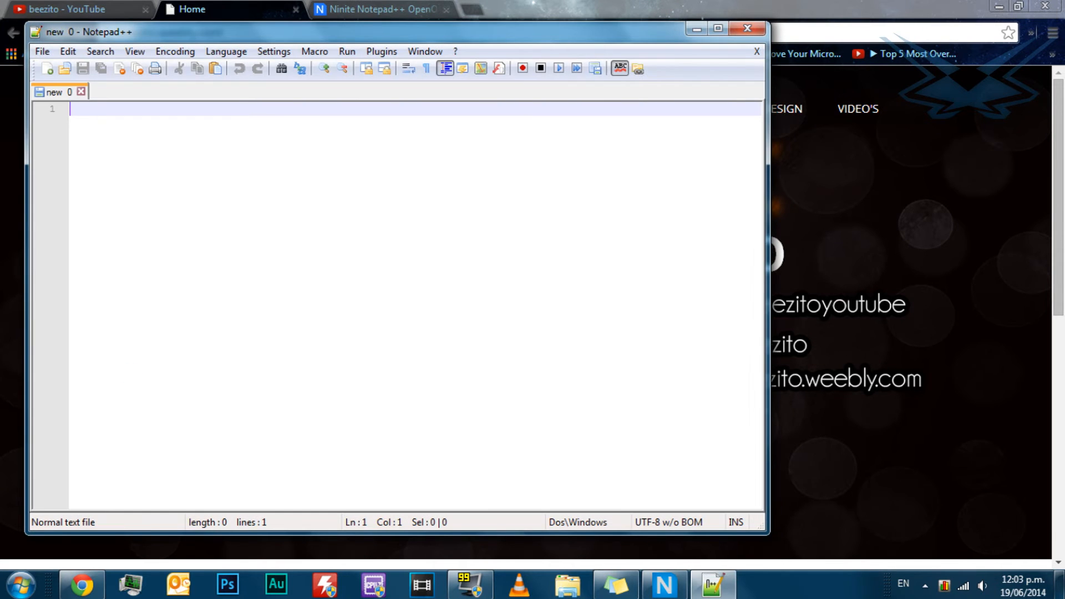
- Type test characters 'iojoi joijkio' into Notepad++, select all and overwrite them
type("iojoi")
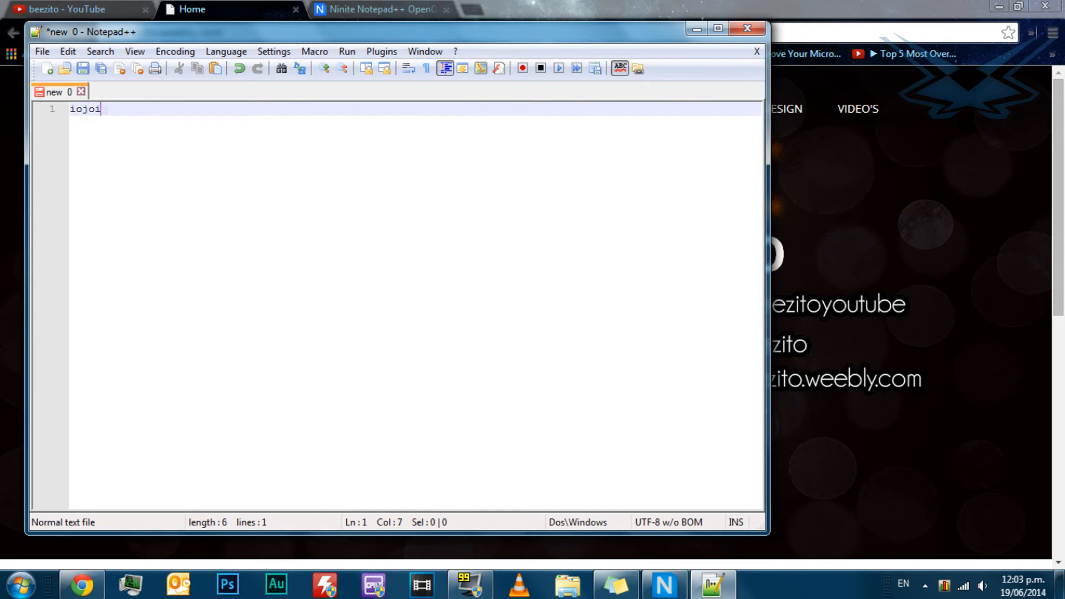
type("joijkio\\")
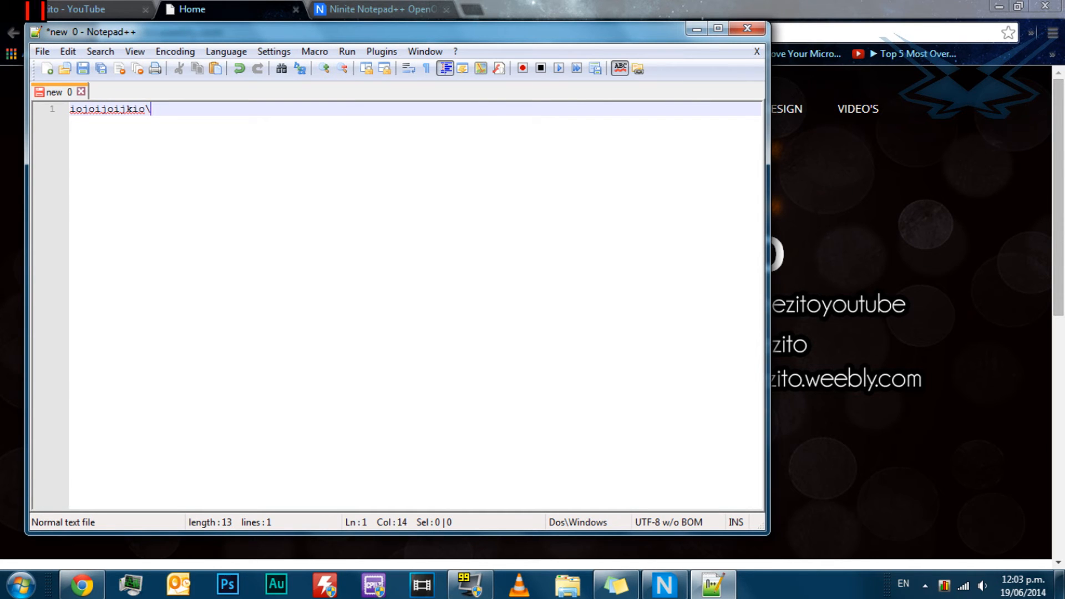
key("ctrl+a")
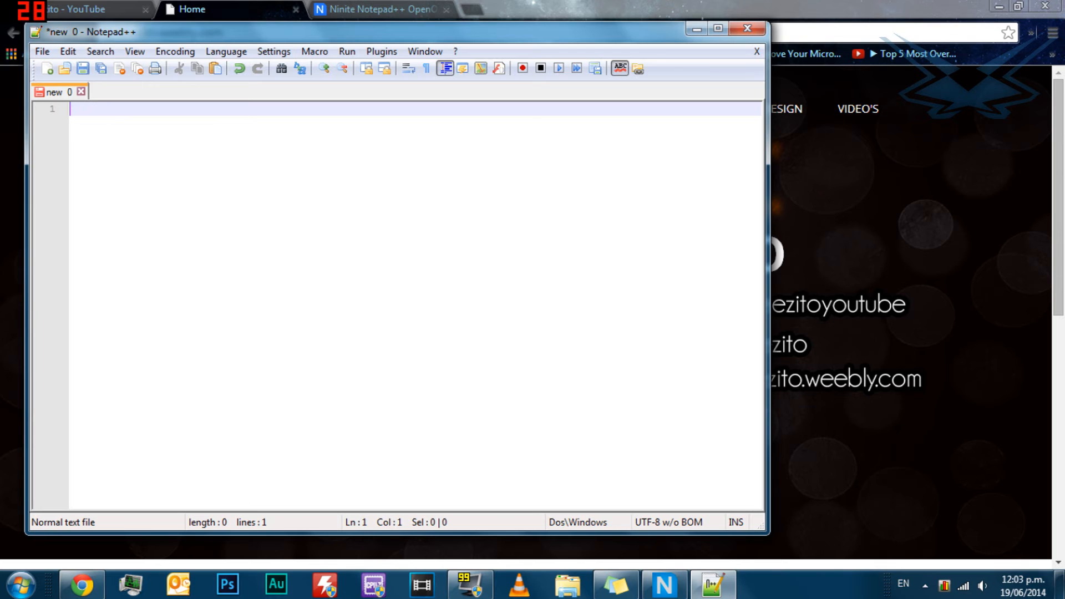
type("\\\\\\")
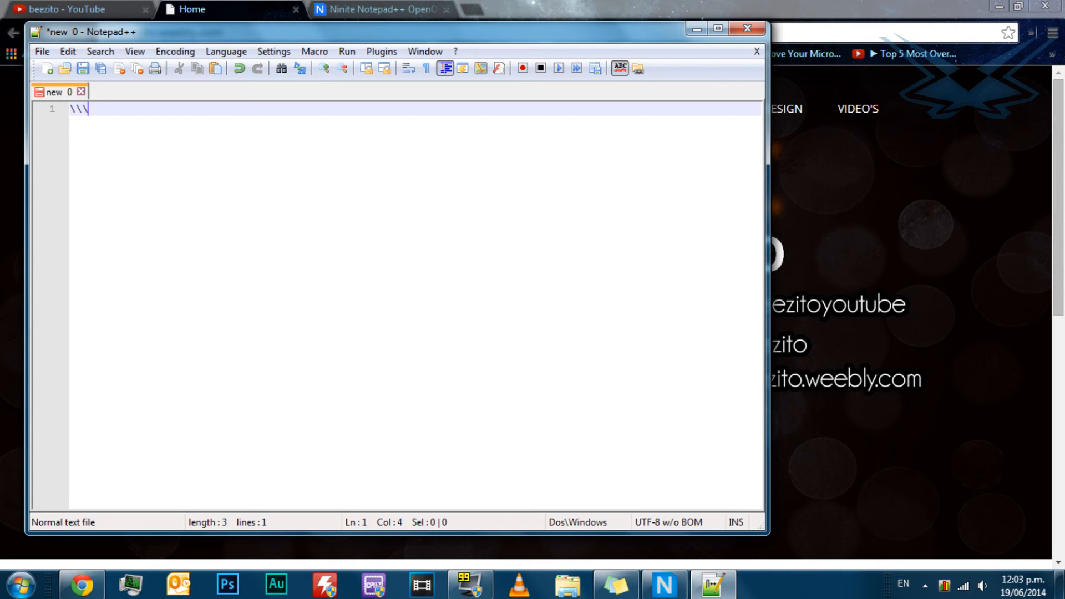
type("\\")
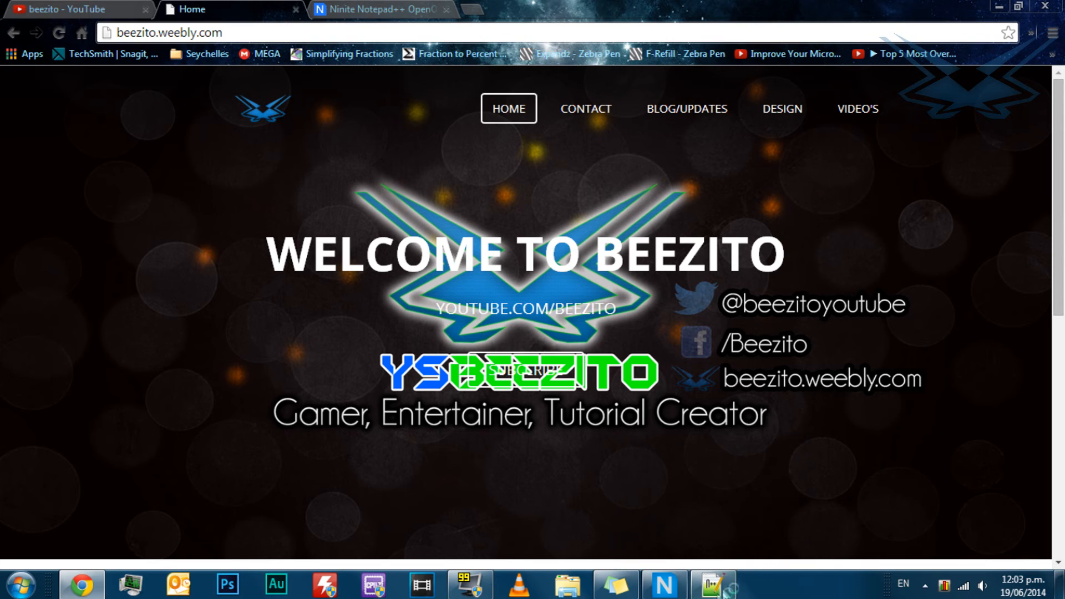
mouse_move(486, 178)
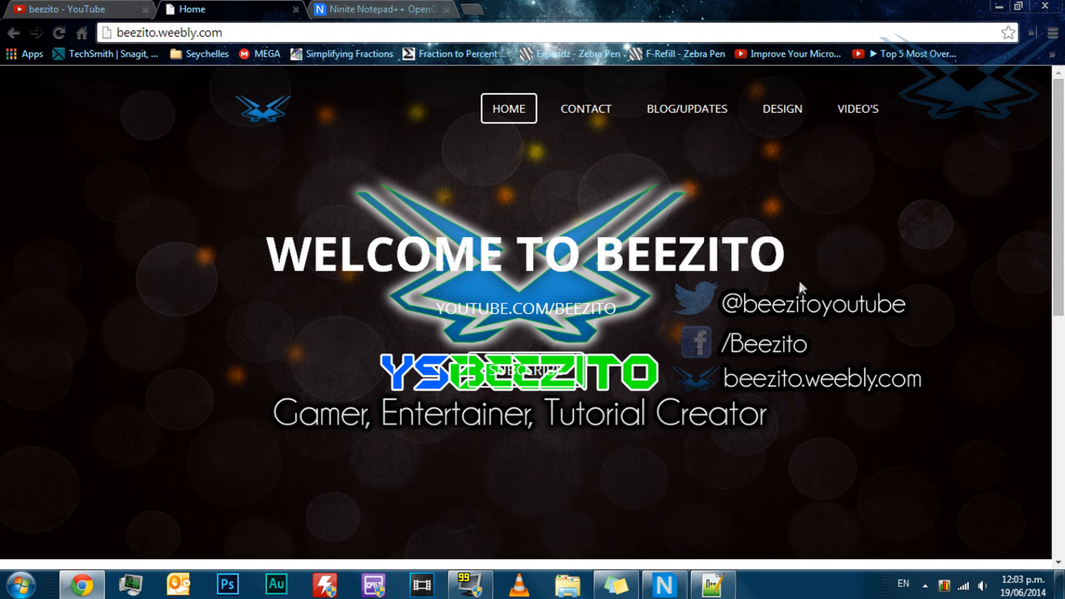
mouse_move(722, 354)
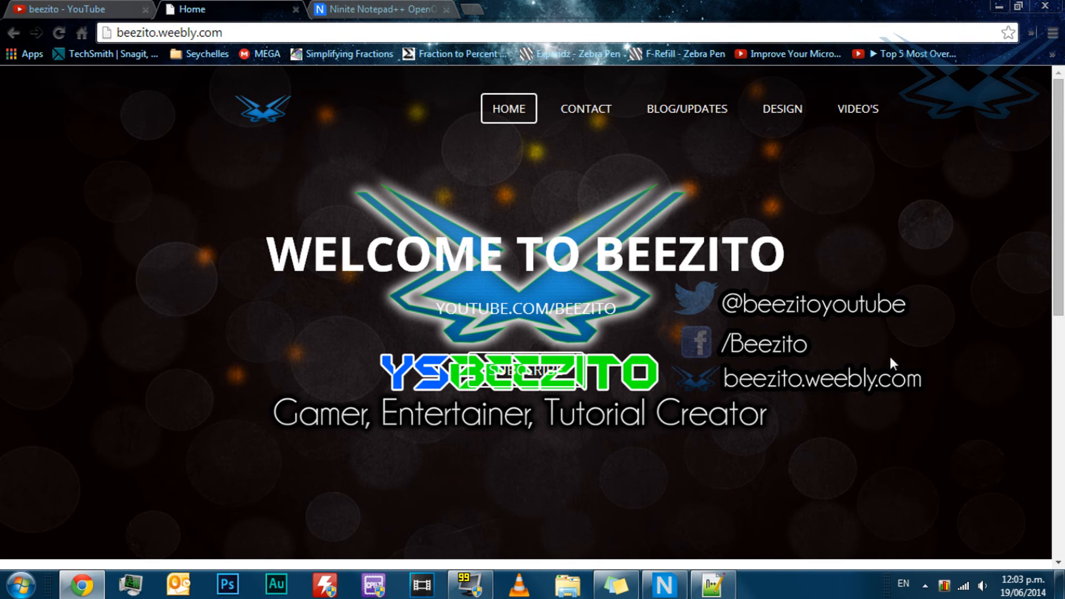
mouse_move(691, 304)
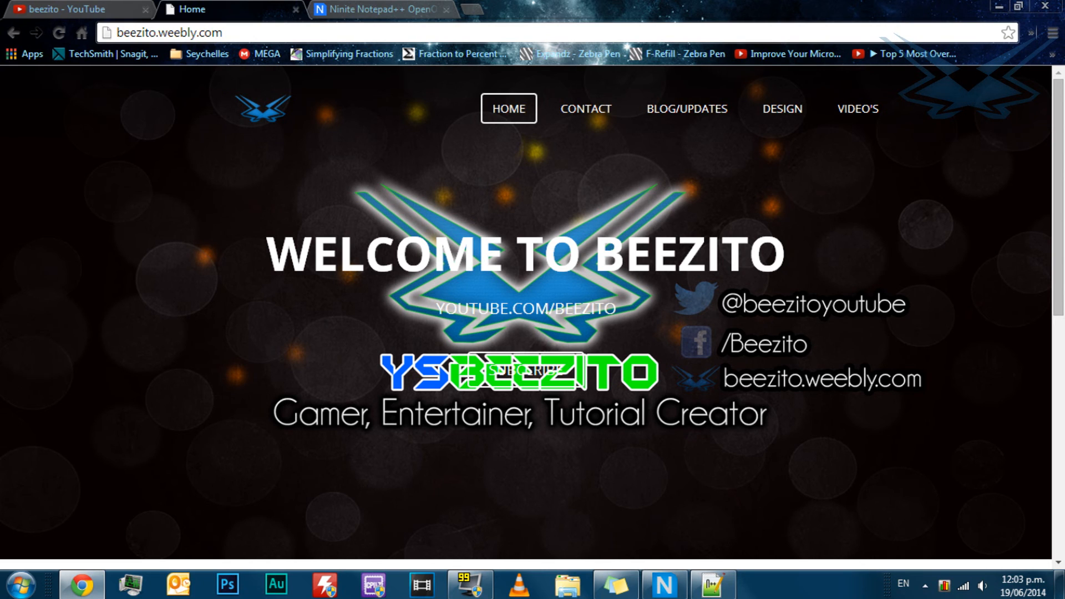
mouse_move(503, 333)
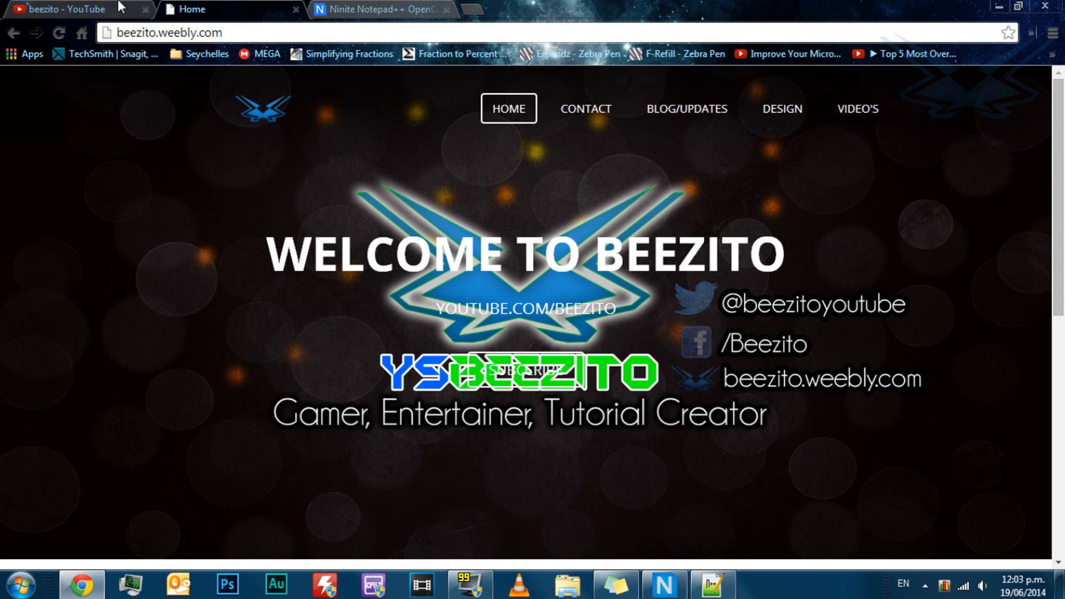
- Scroll the Beezito page, then switch to the beezito YouTube channel tab
scroll("down", 3)
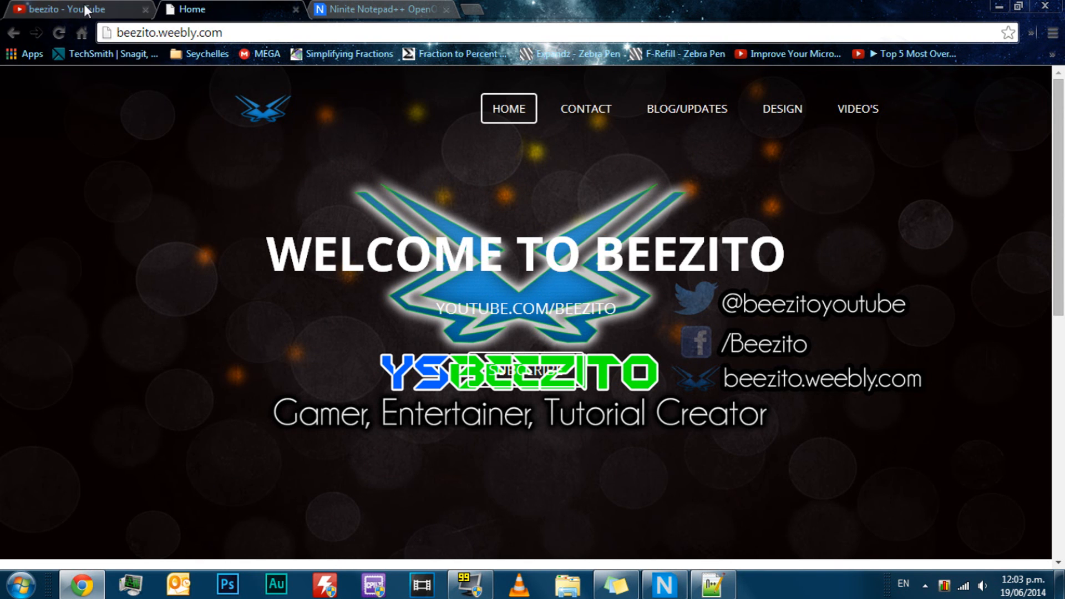
left_click(75, 10)
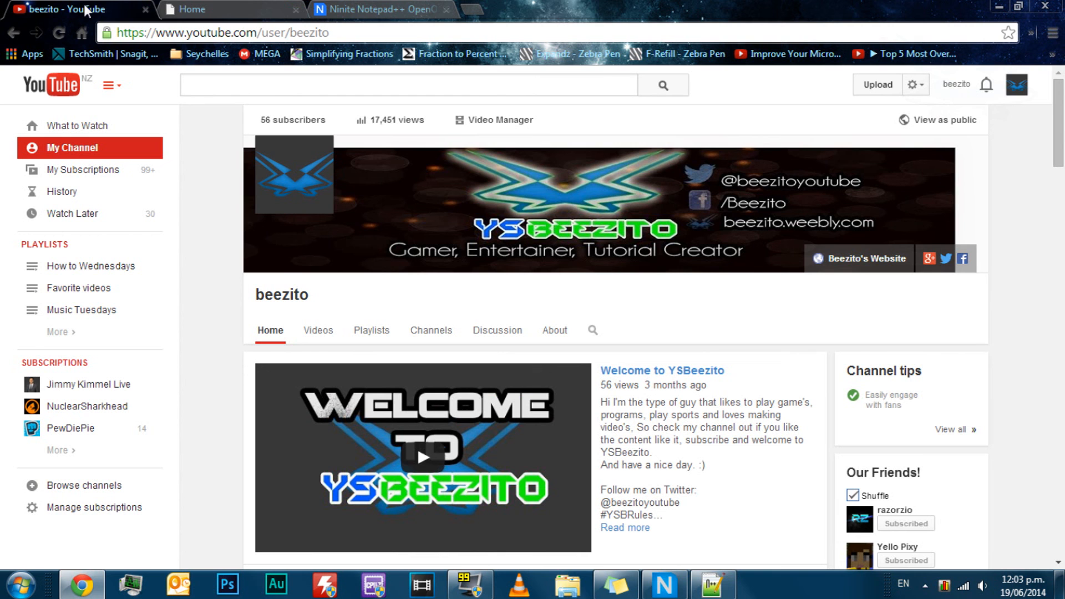